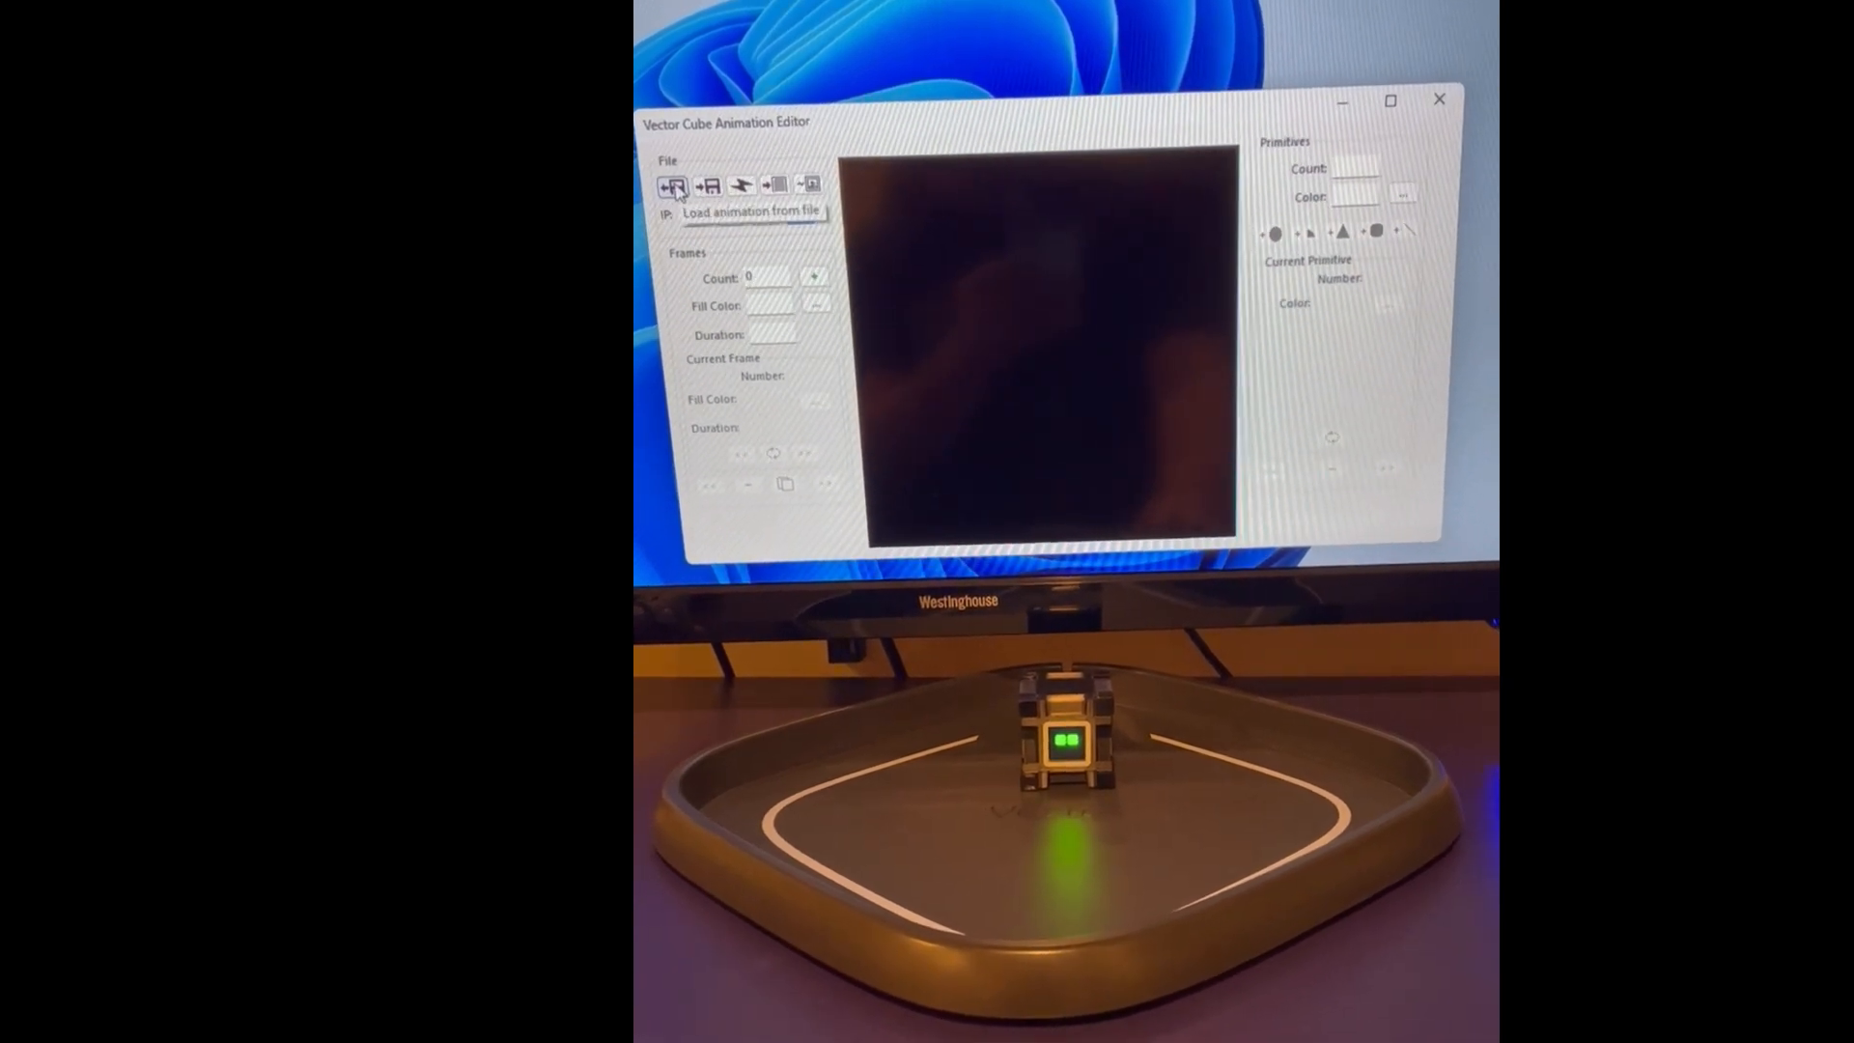
Step: Load the green-eyes animation file, two green rounded squares across nine frames
click(674, 185)
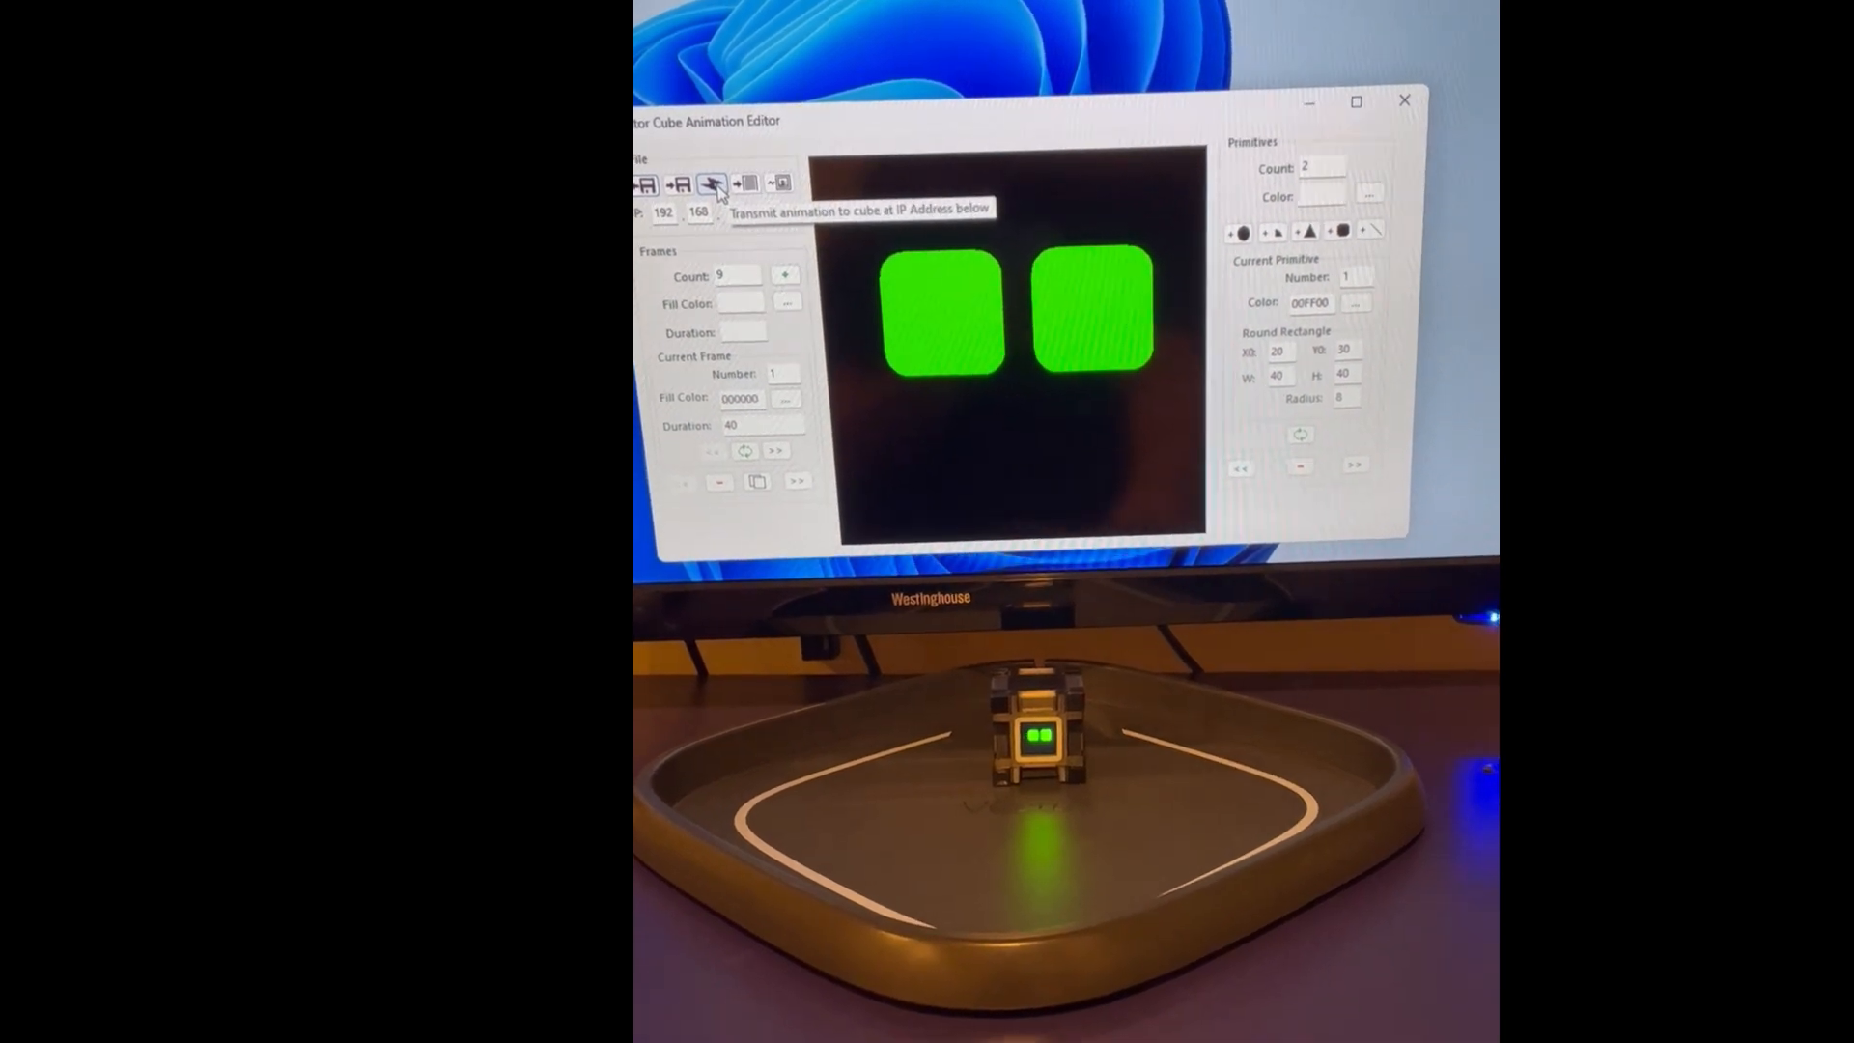
Step: Transmit the green-eyes animation to the cube and start choosing the new circle primitive's colour
click(710, 186)
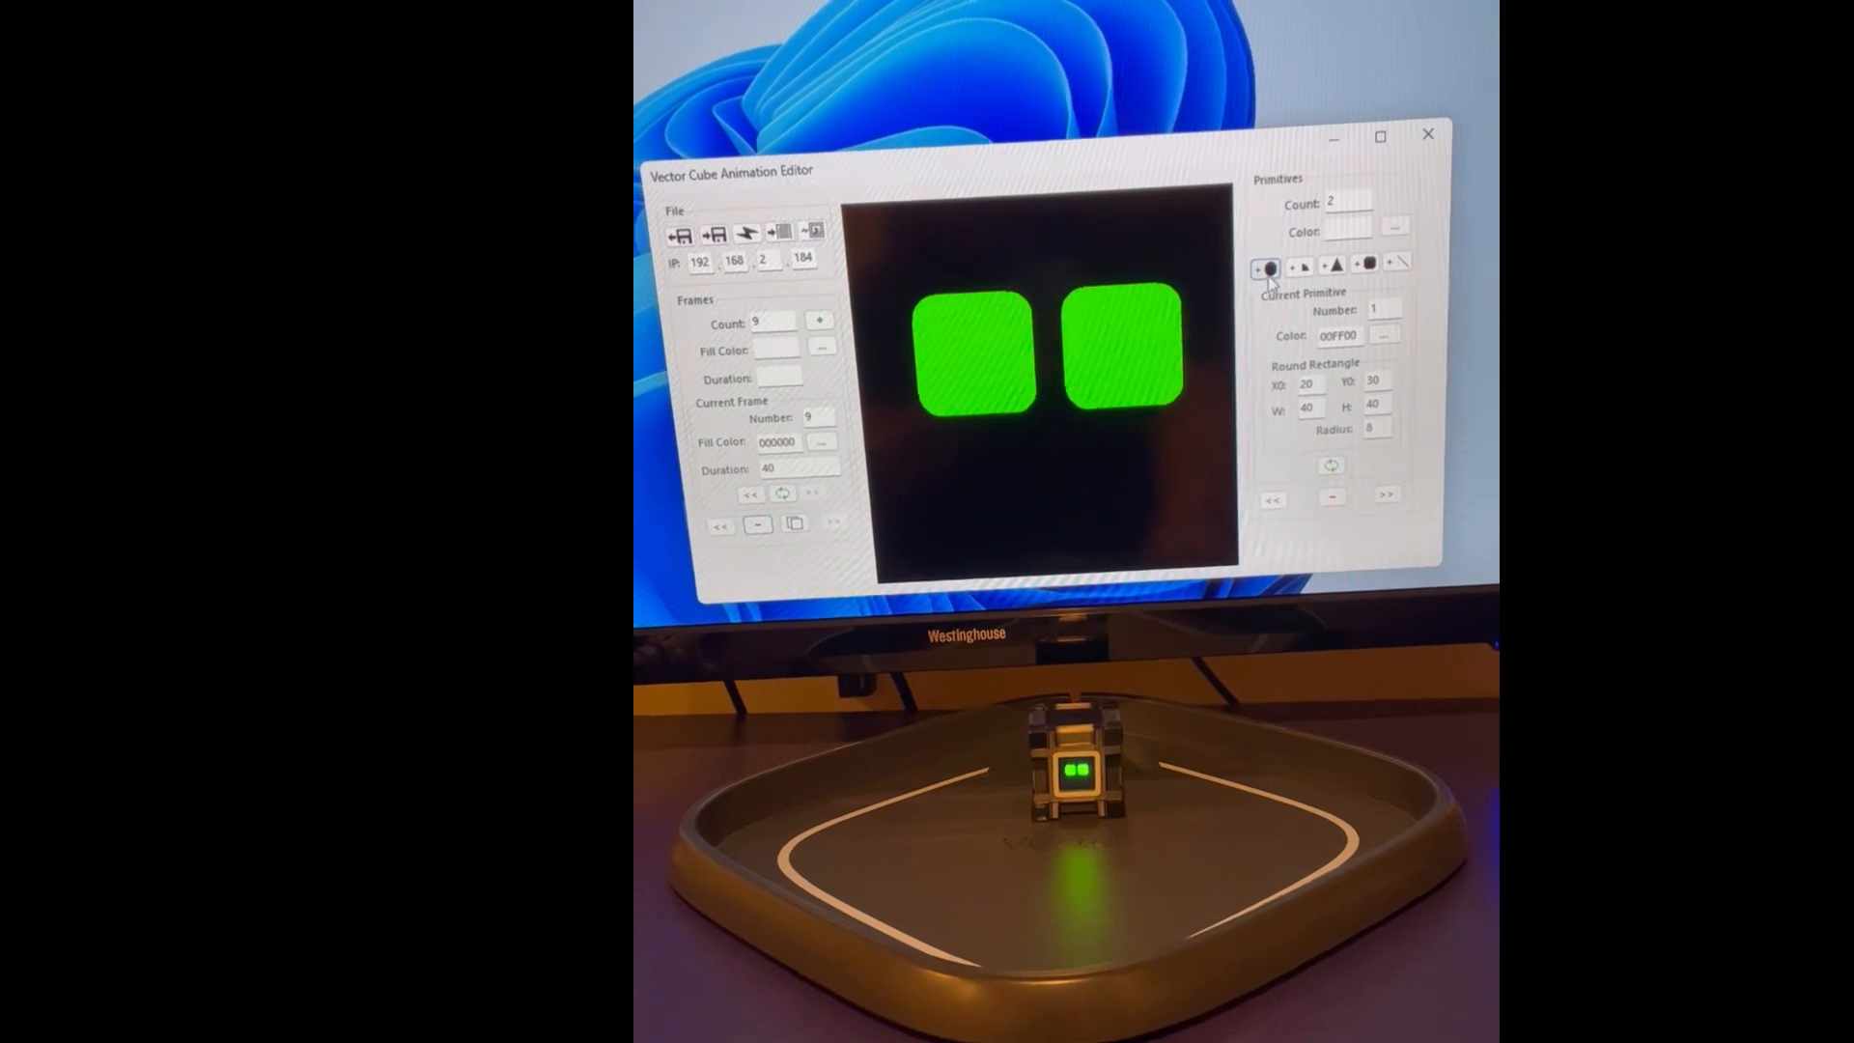
click(1394, 230)
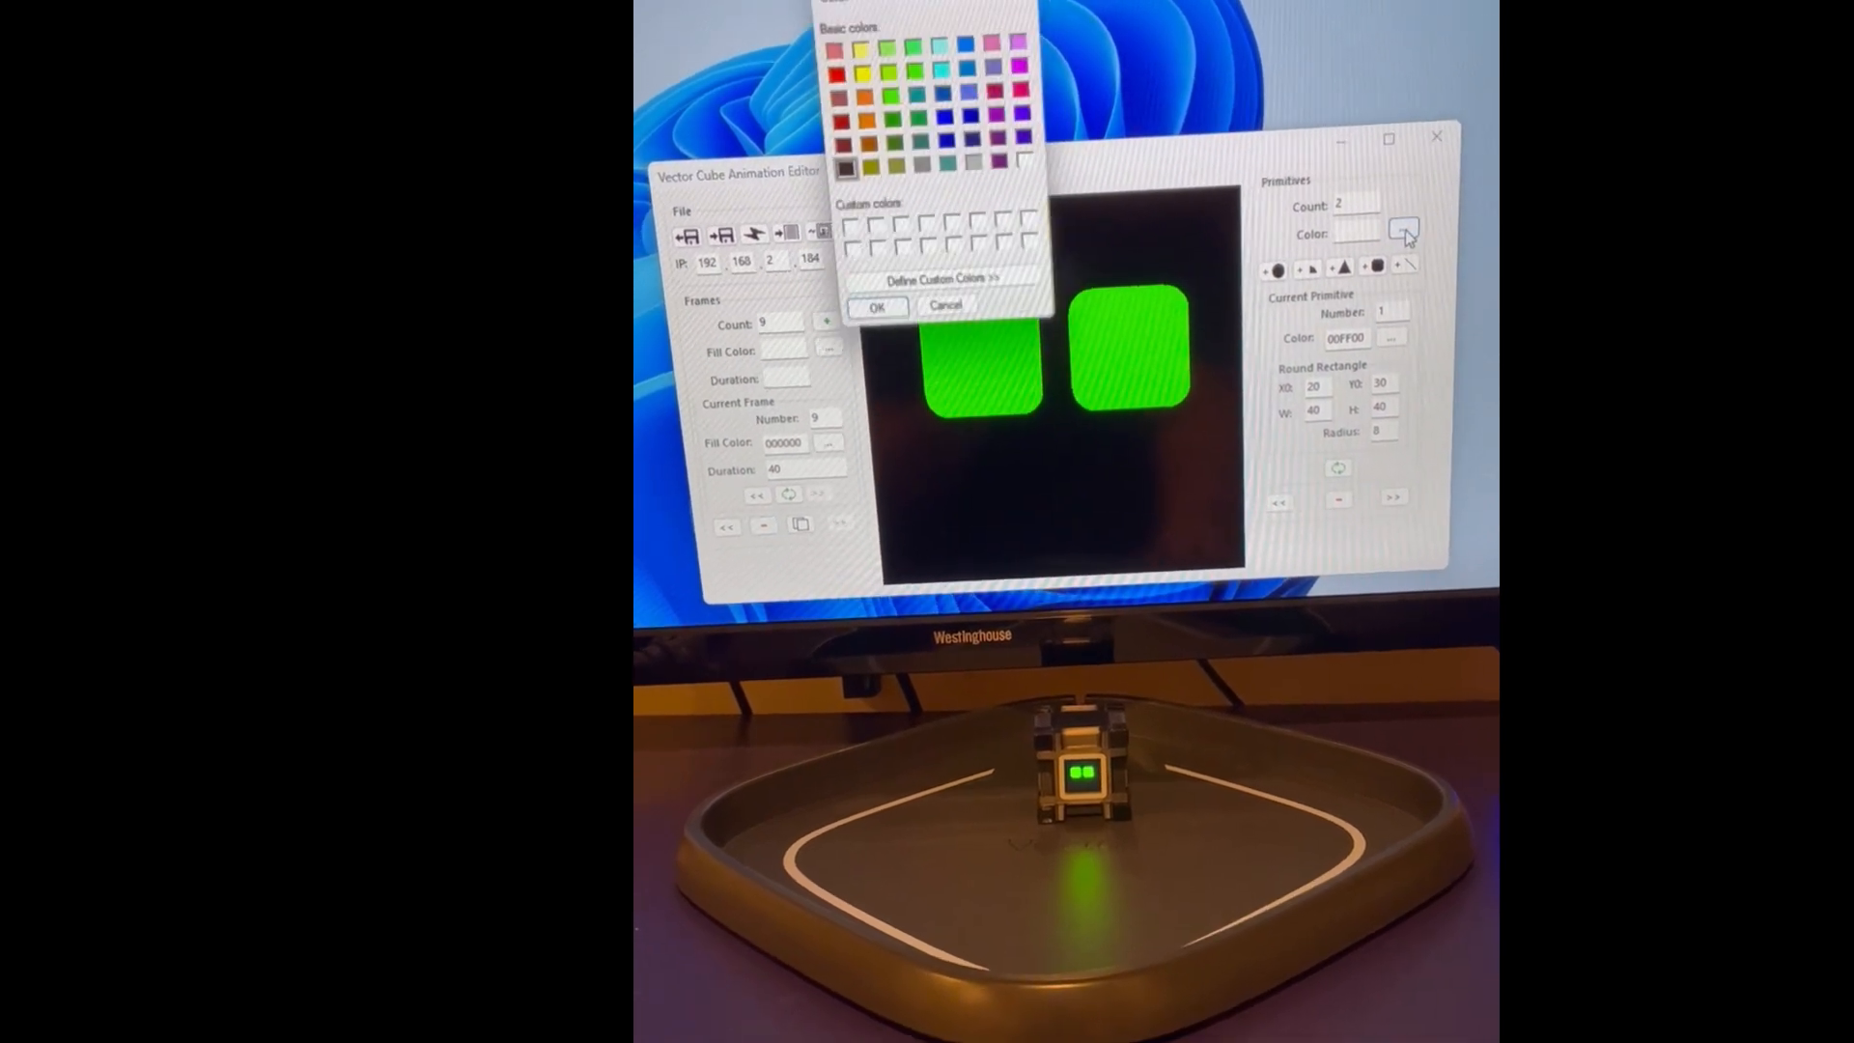